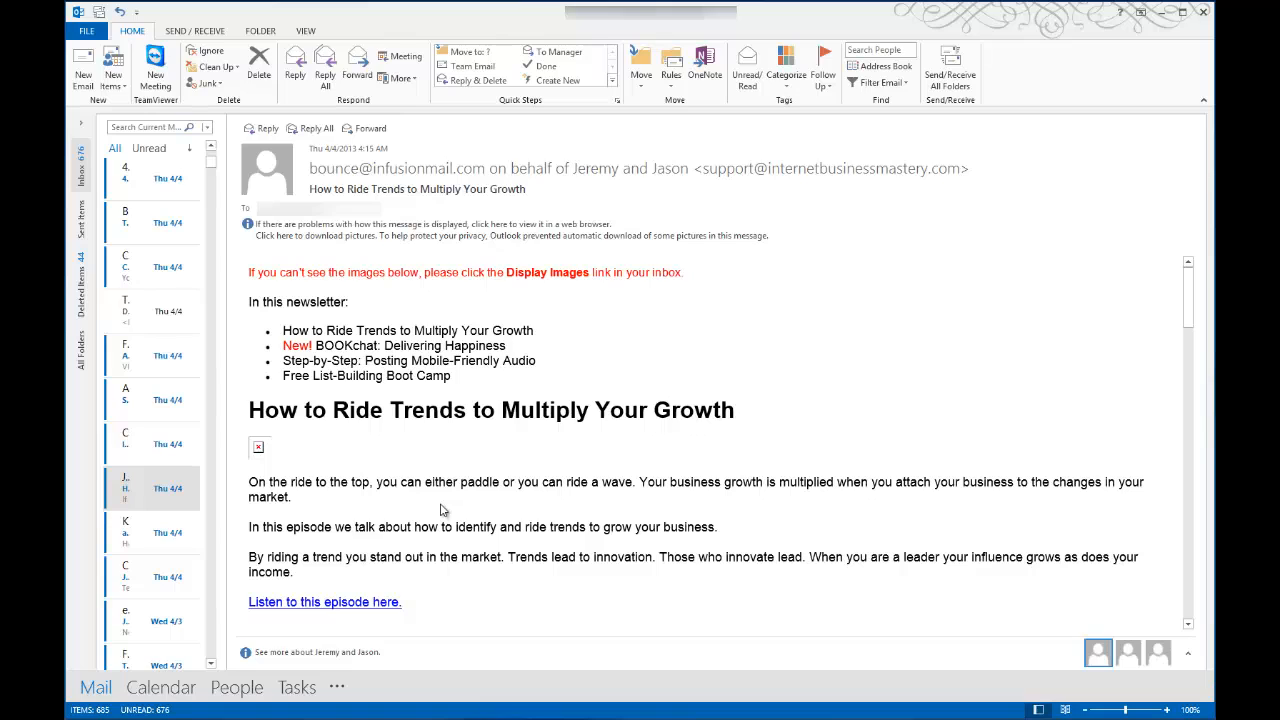
pyautogui.moveTo(452, 488)
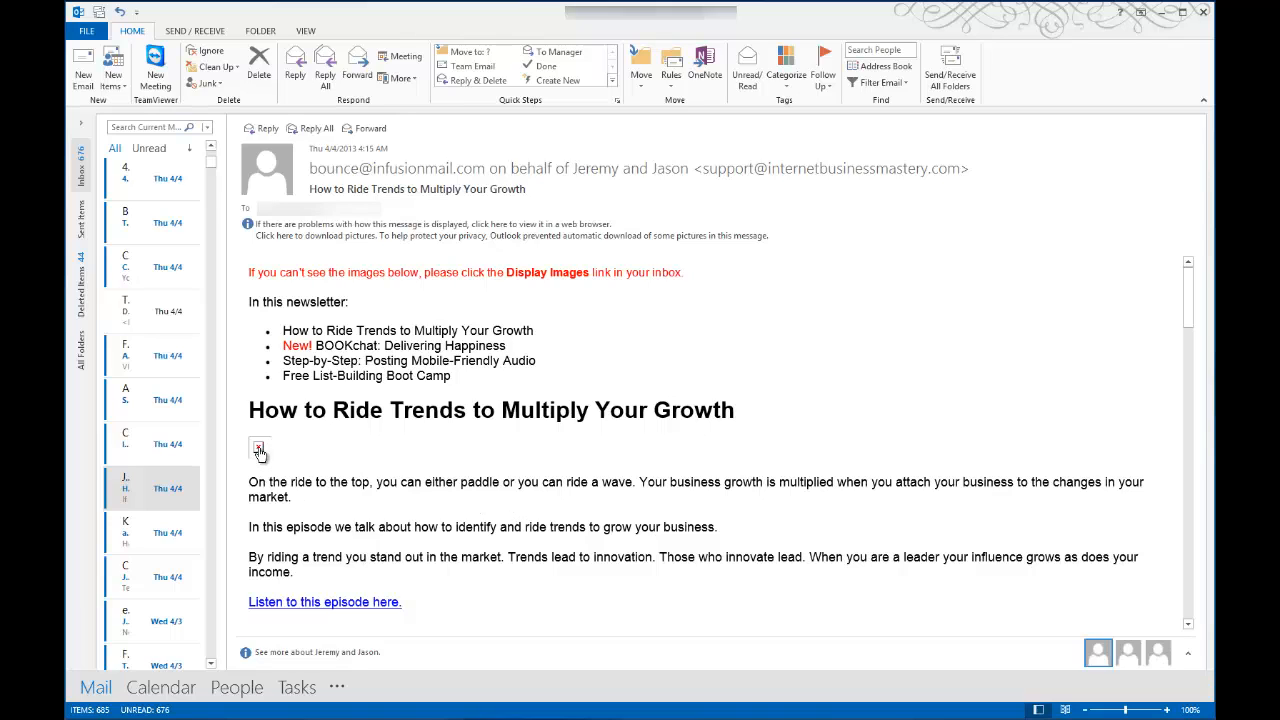
pyautogui.moveTo(258, 448)
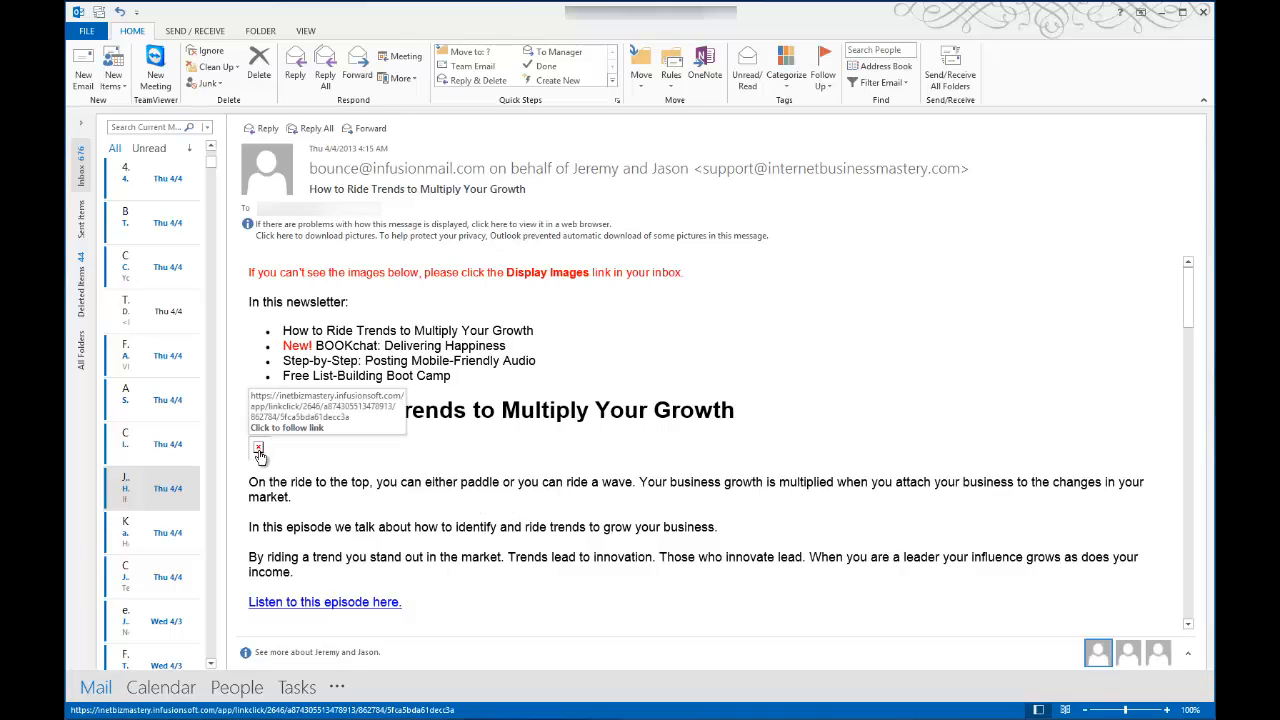
# Step: Bring up the options for the blocked image placeholder under the first heading
pyautogui.scroll(-3)
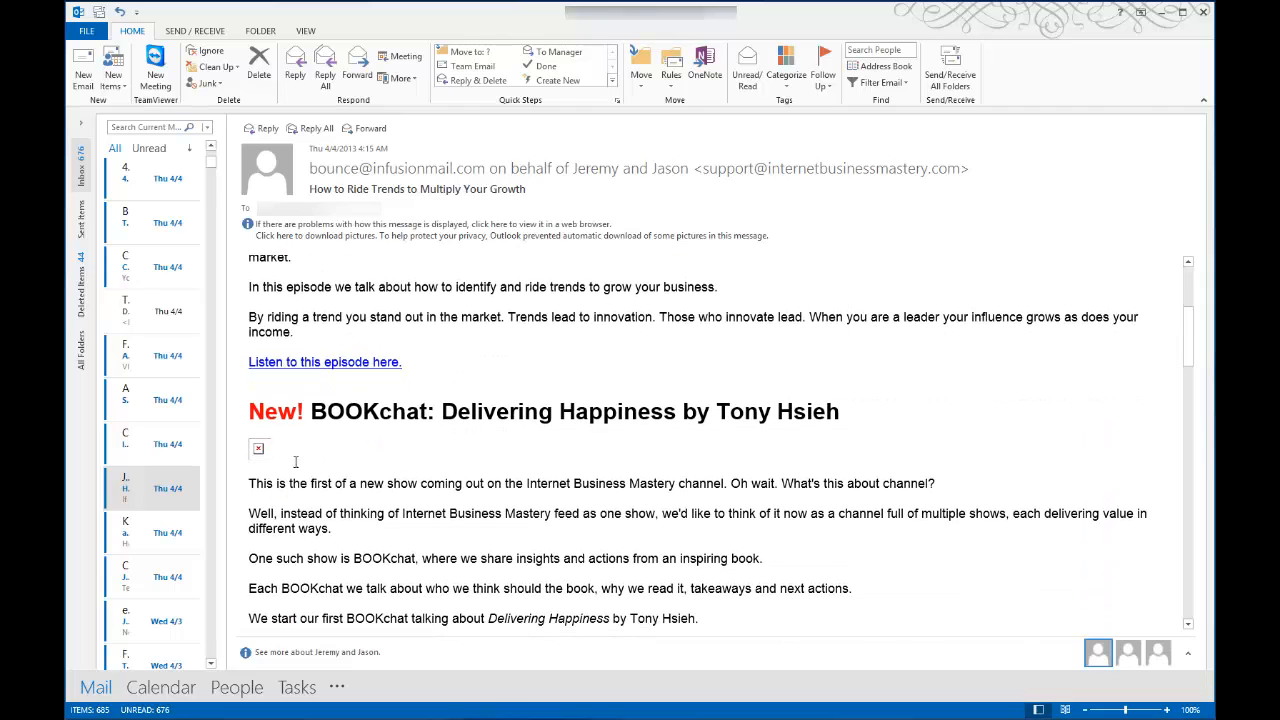
pyautogui.moveTo(544, 472)
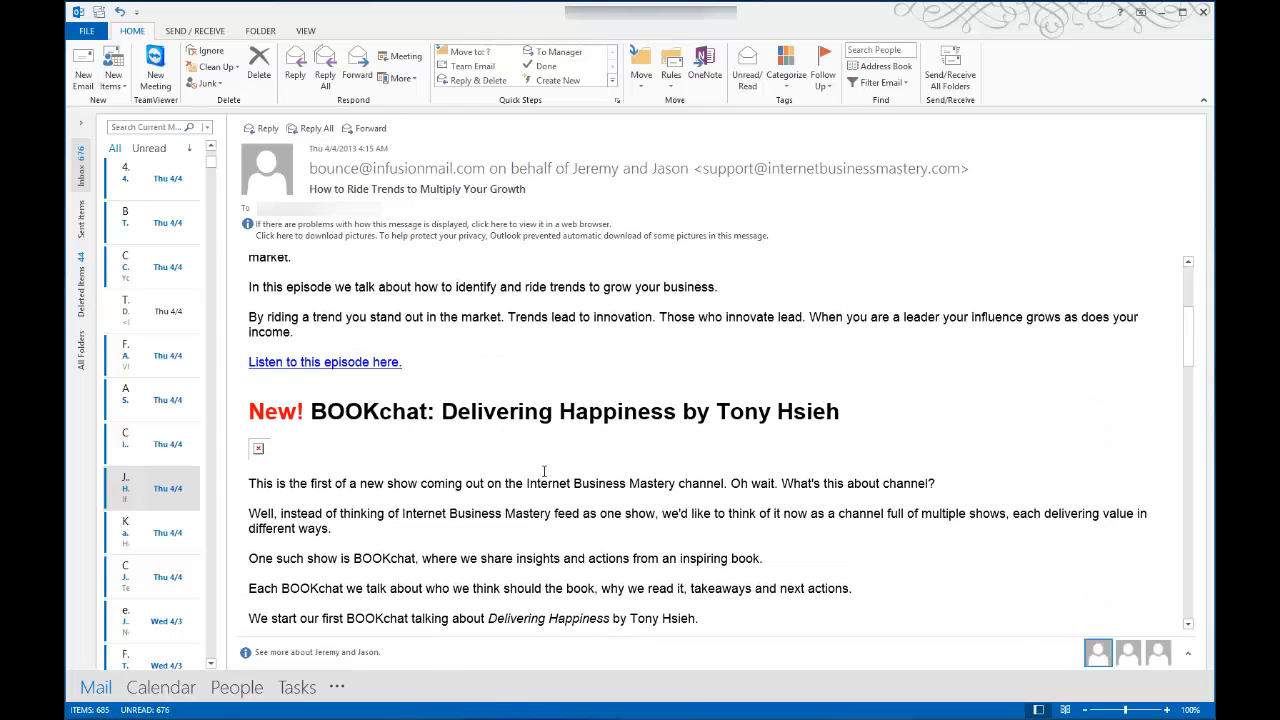
pyautogui.scroll(3)
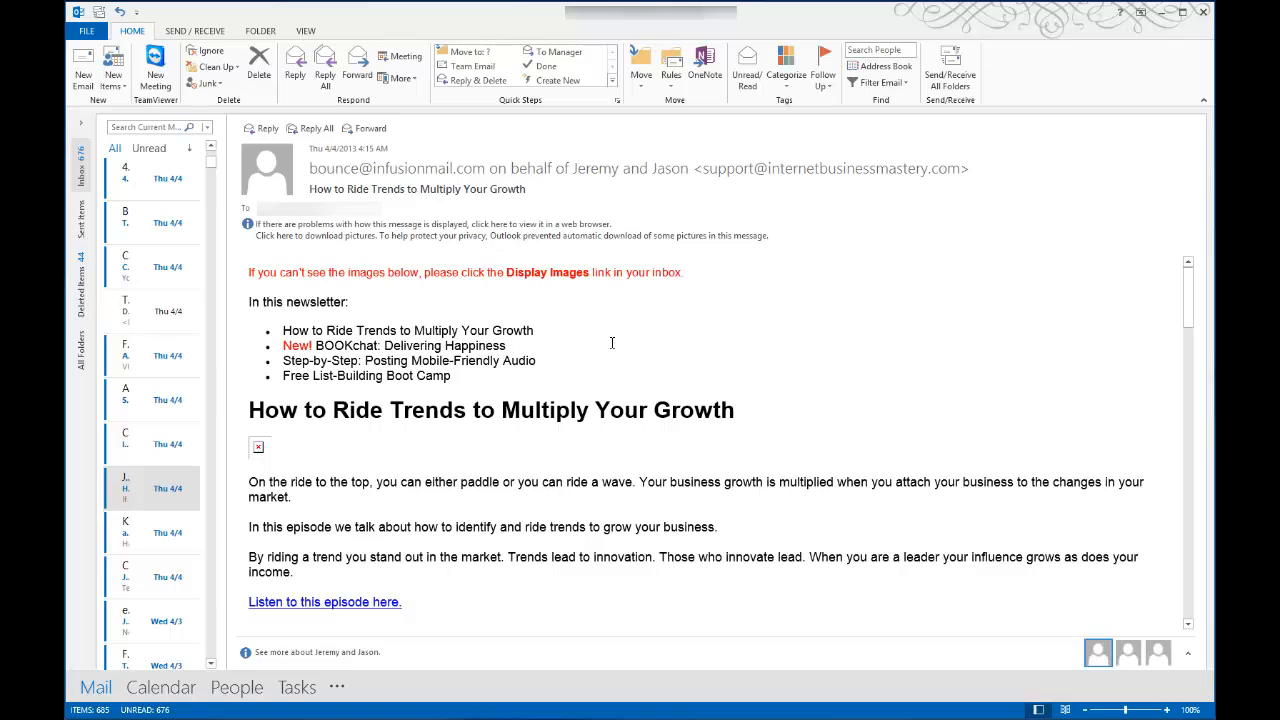
pyautogui.moveTo(472, 328)
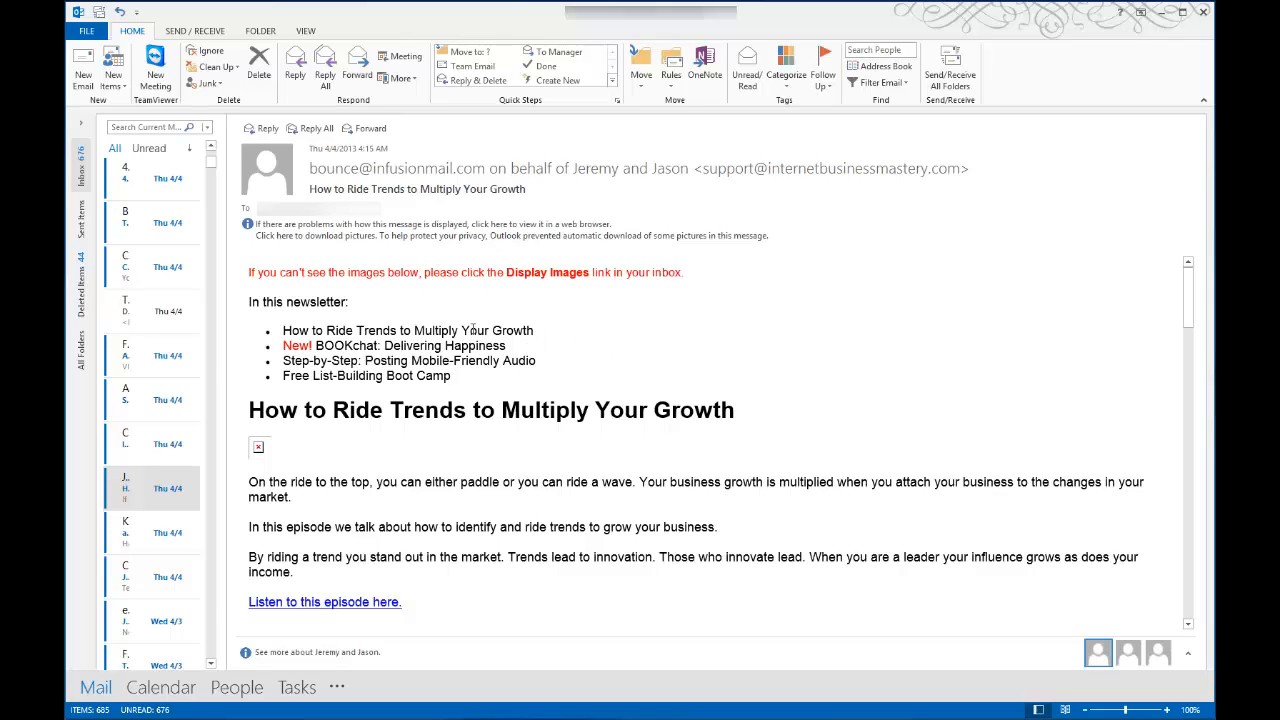
pyautogui.moveTo(258, 448)
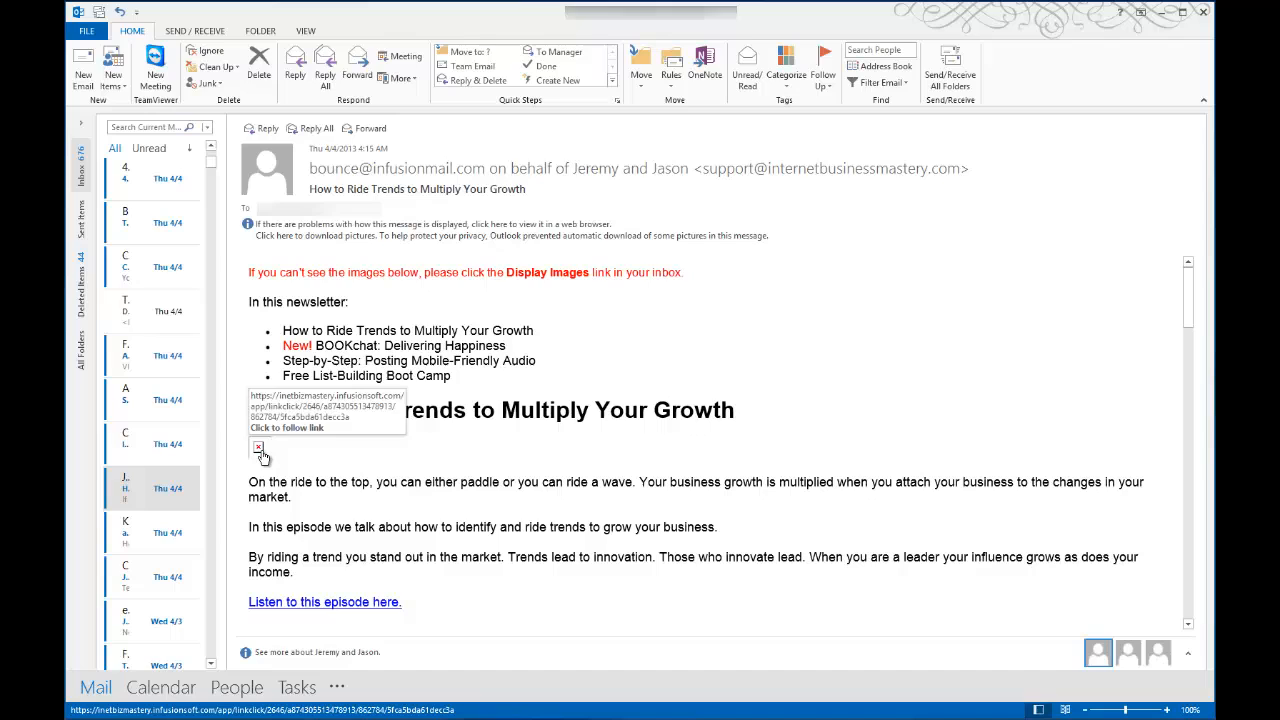
pyautogui.rightClick(258, 446)
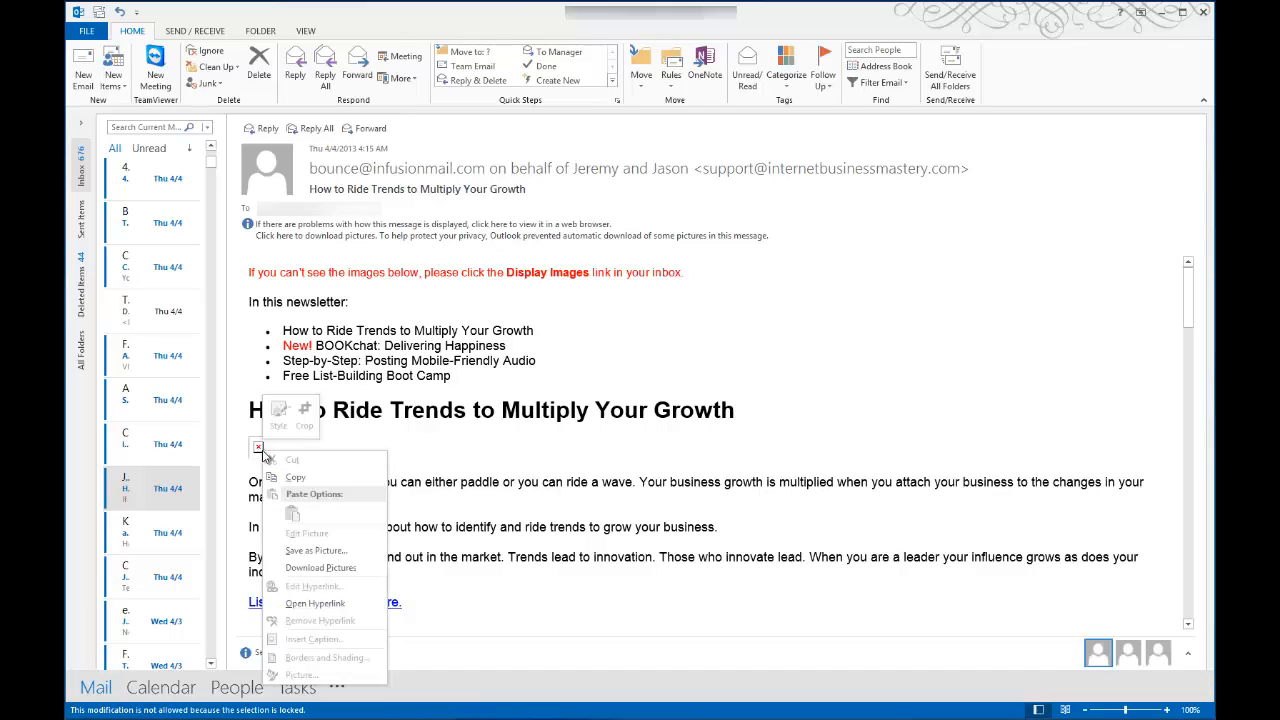
pyautogui.moveTo(320, 568)
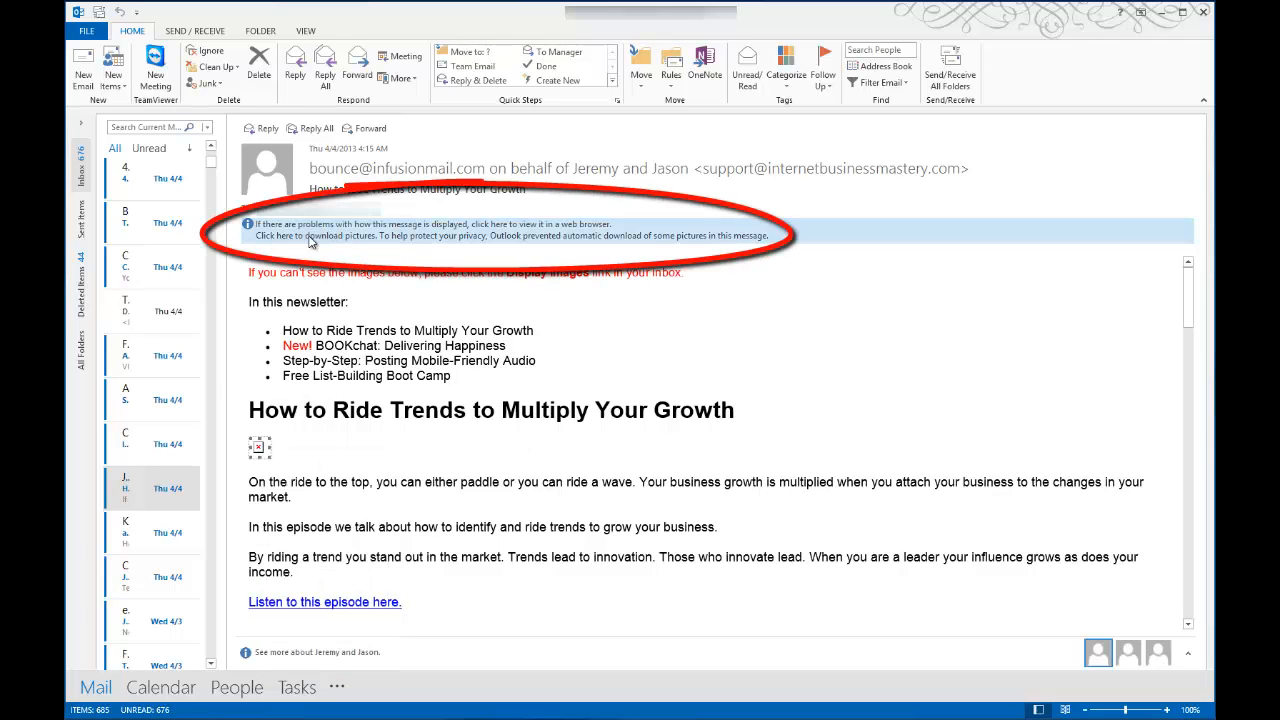
# Step: Show the info bar's picture download choices for this message
pyautogui.click(330, 236)
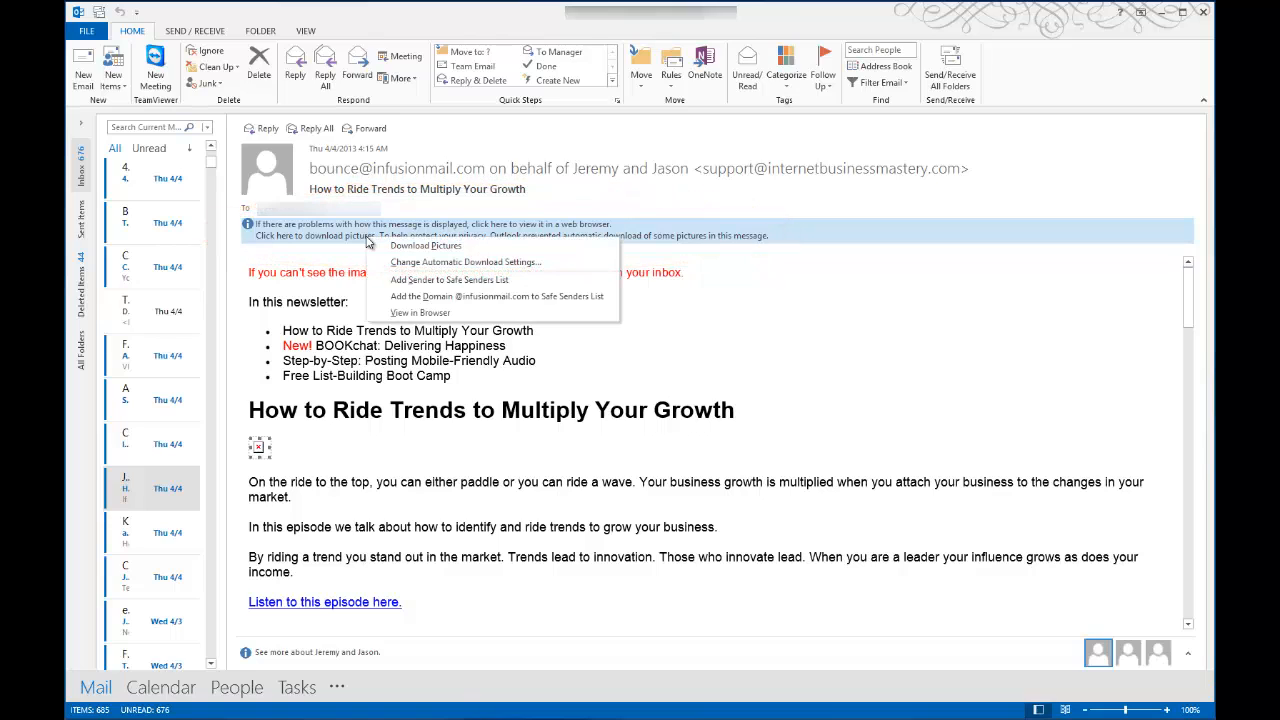
pyautogui.moveTo(464, 262)
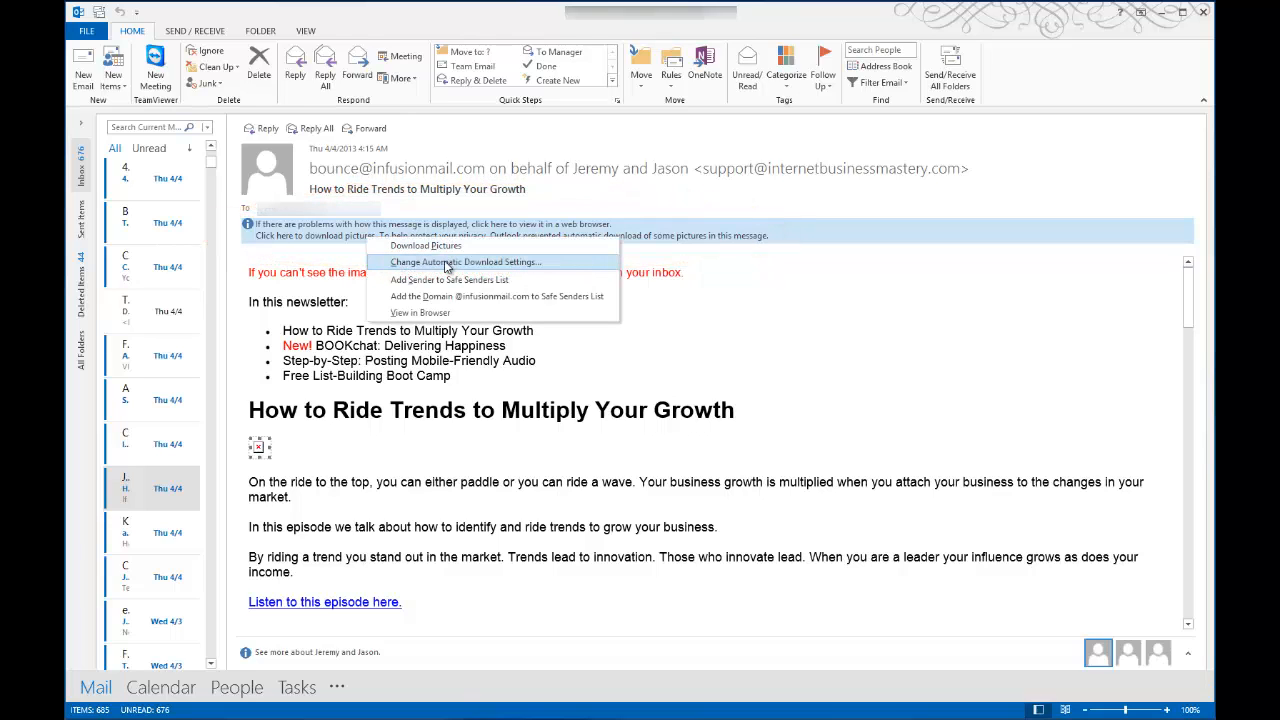
pyautogui.moveTo(436, 268)
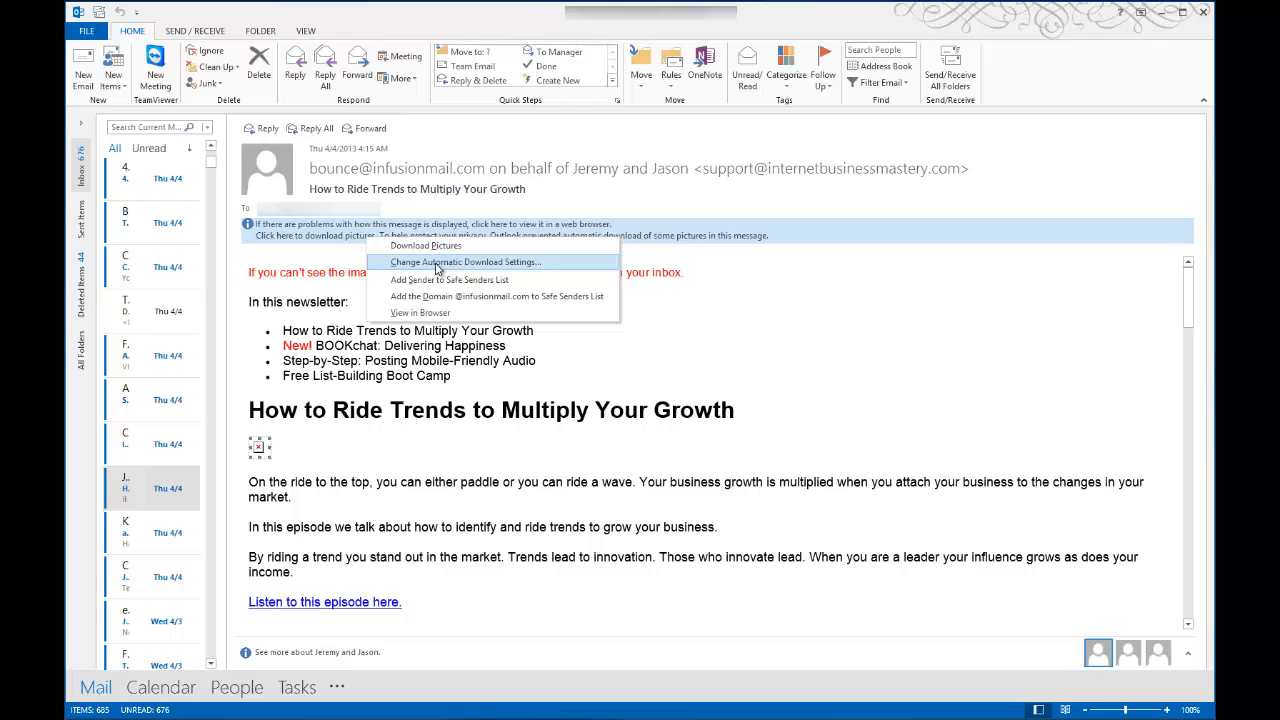
pyautogui.click(466, 262)
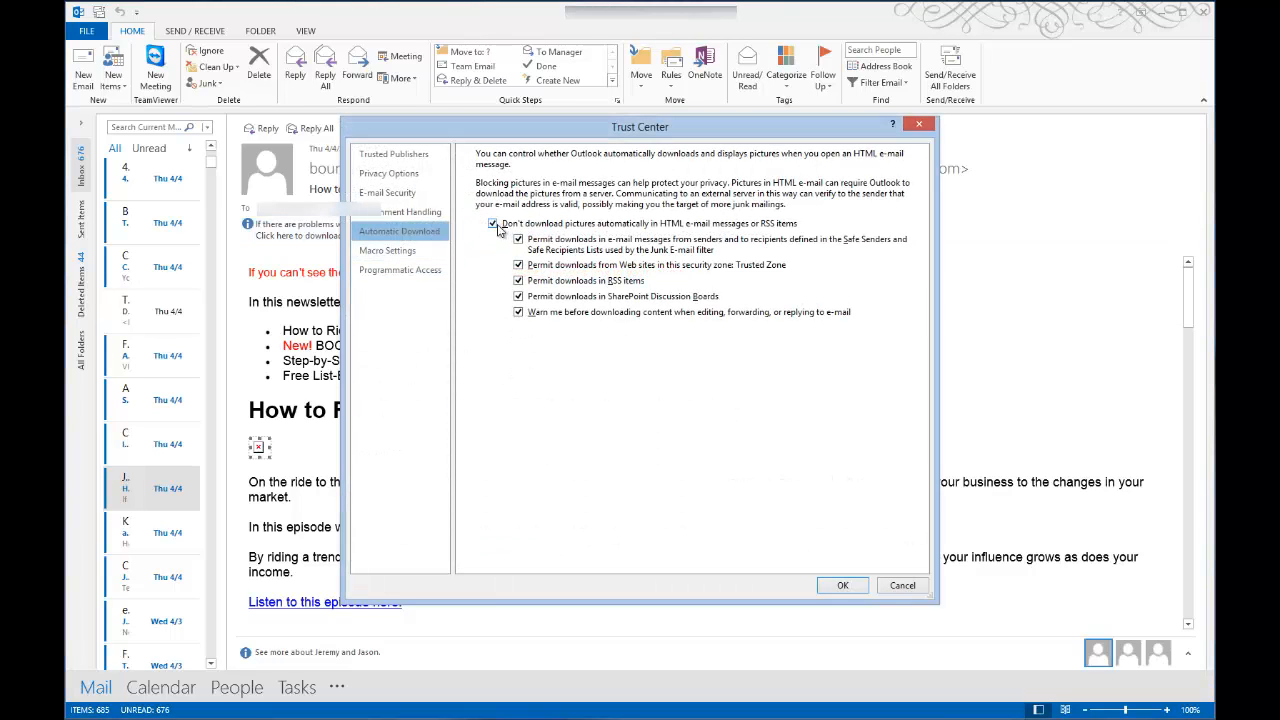
pyautogui.click(492, 224)
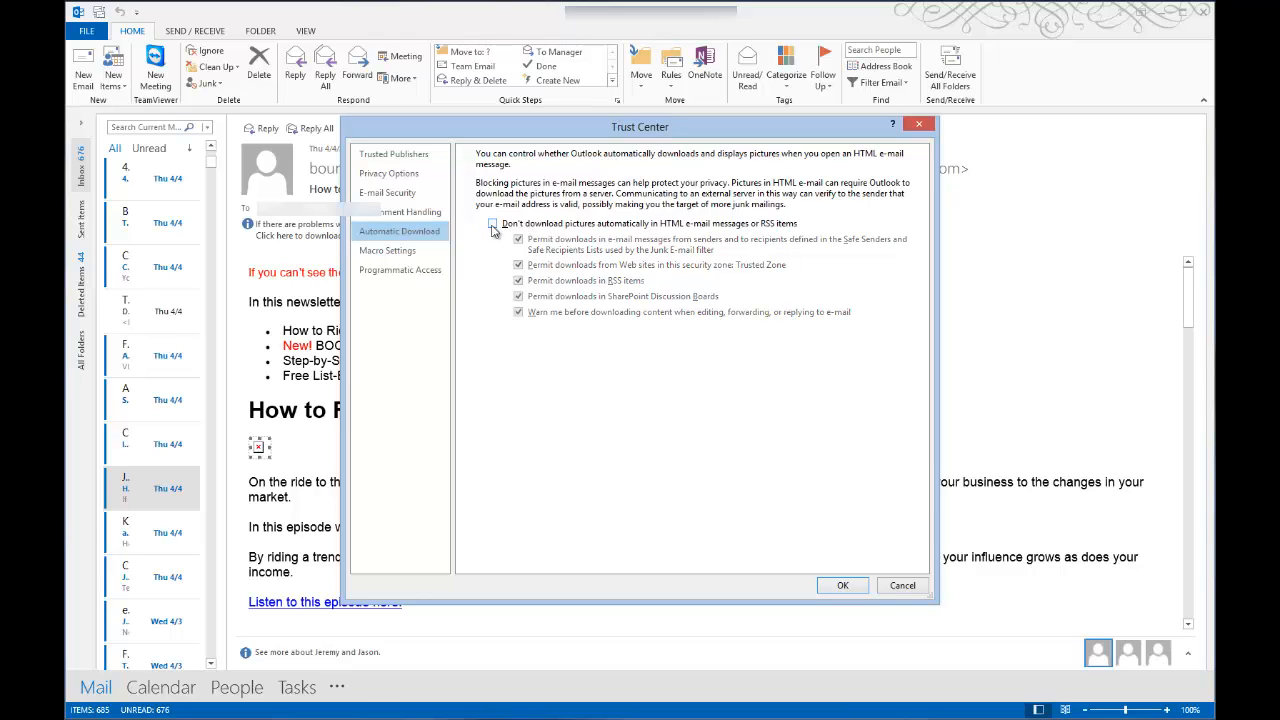
pyautogui.click(492, 224)
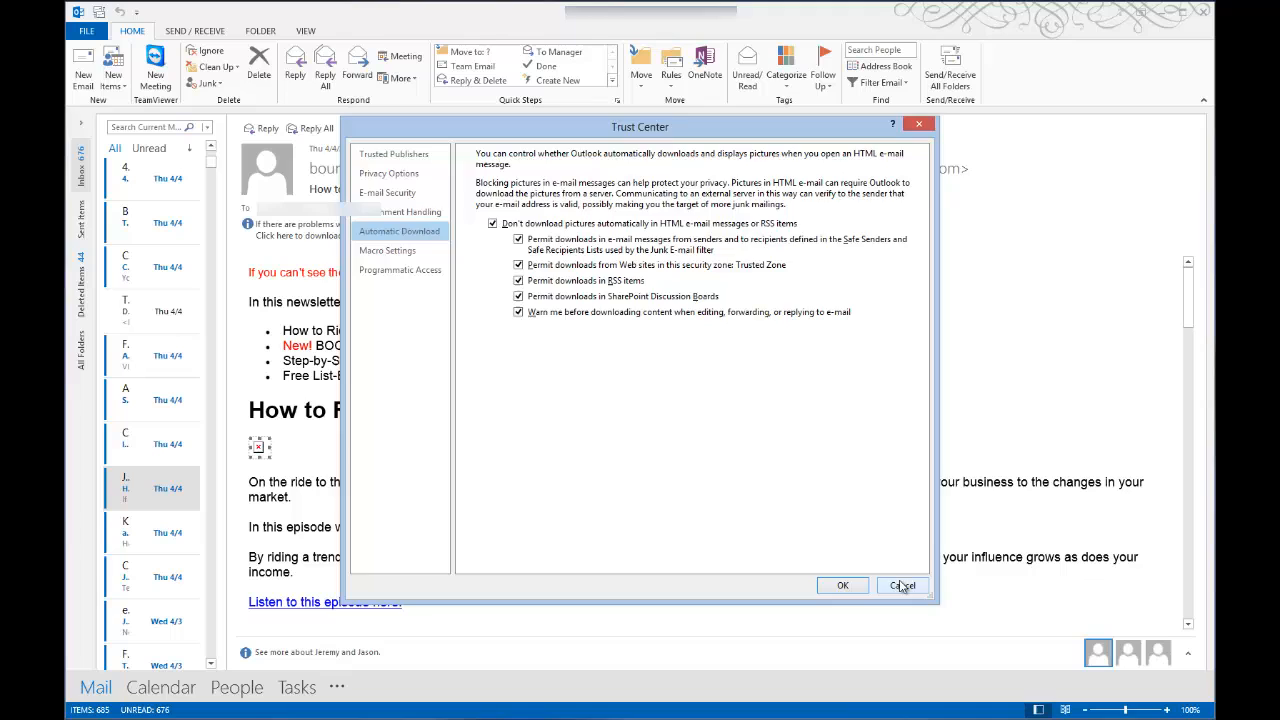
pyautogui.click(900, 584)
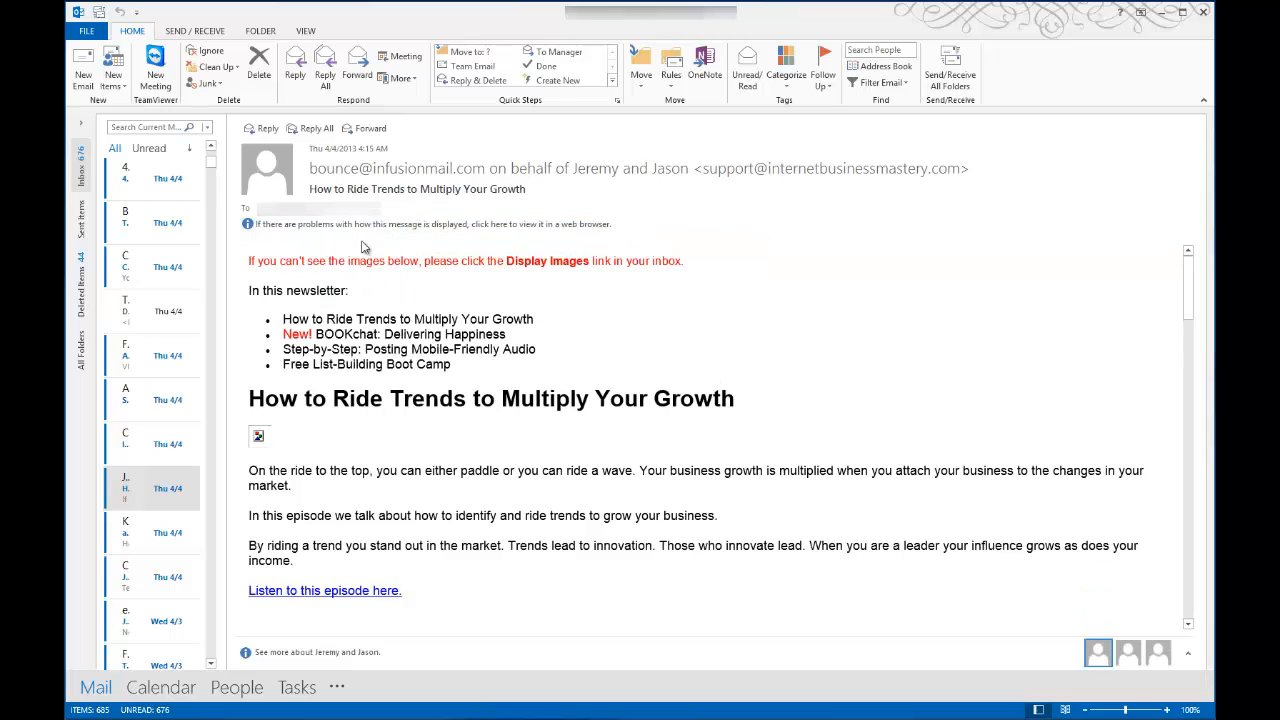
# Step: Scroll down the newsletter to view the now-displayed book cover and audio player images
pyautogui.scroll(-3)
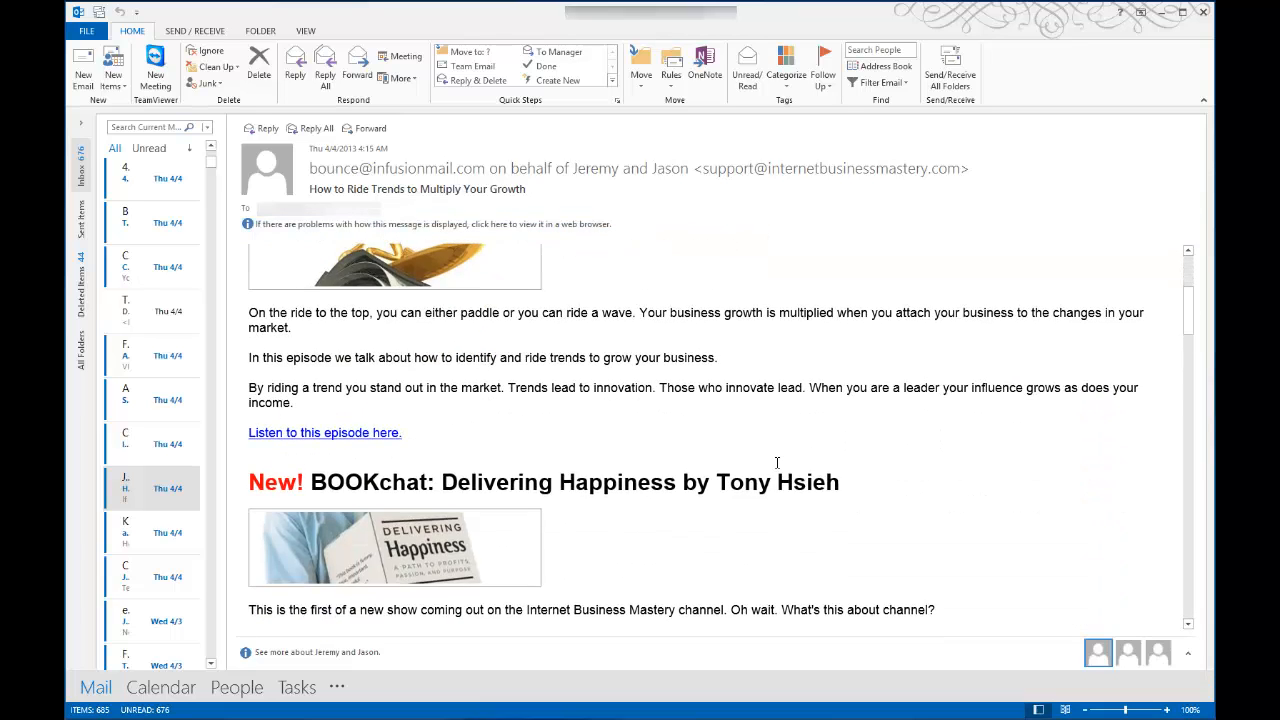
pyautogui.scroll(-3)
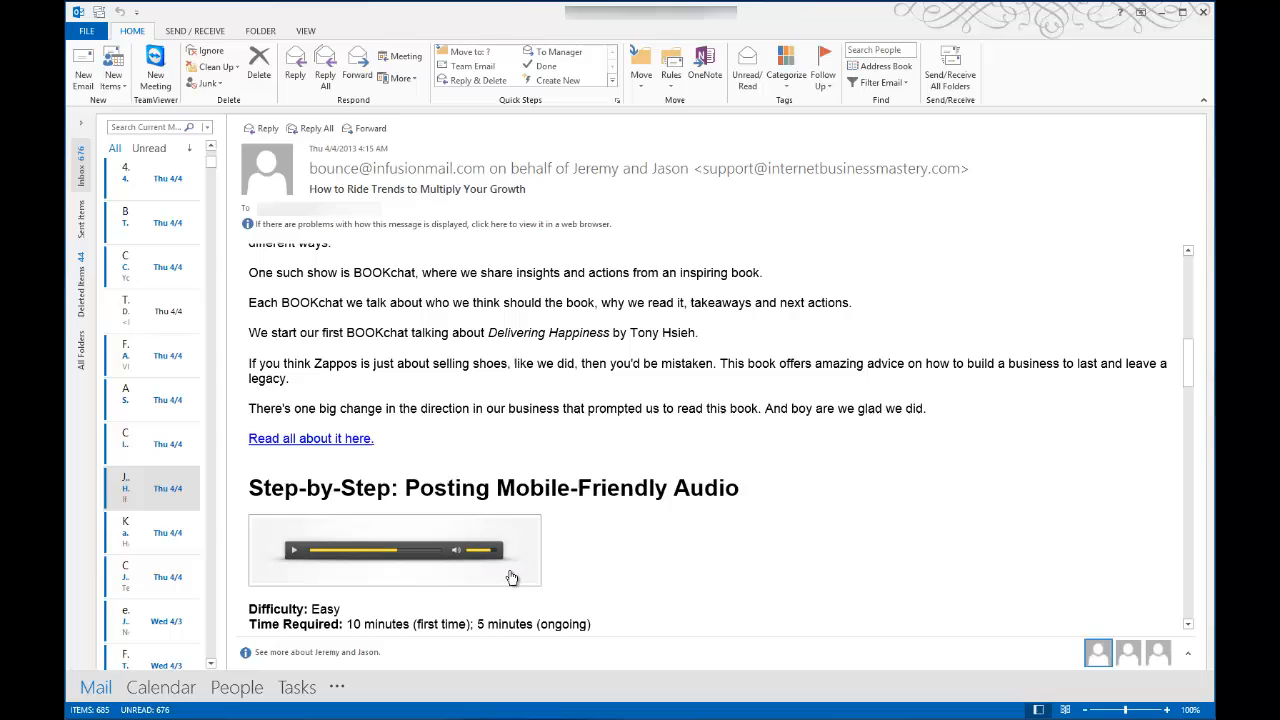